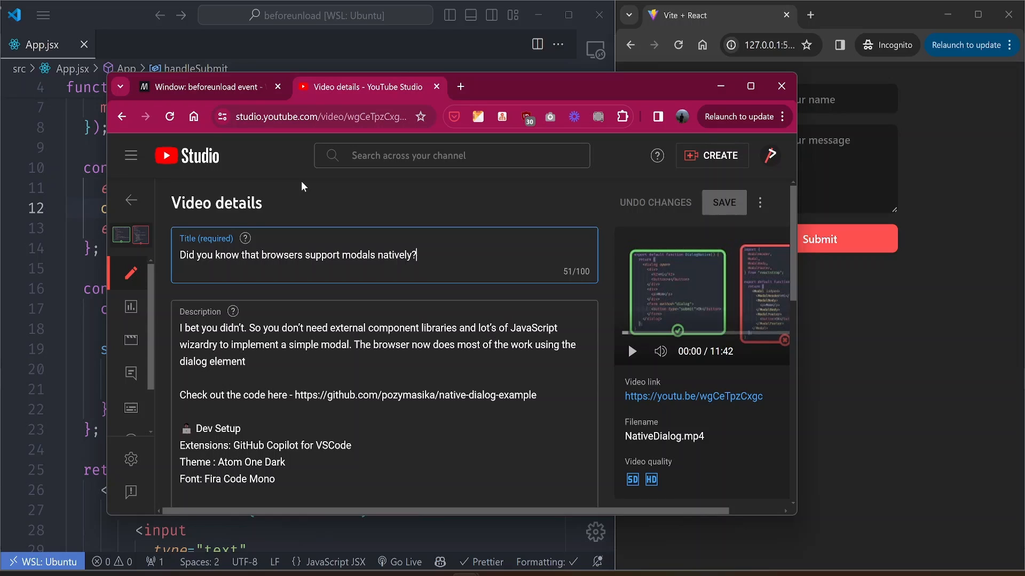
mouse_move(403, 278)
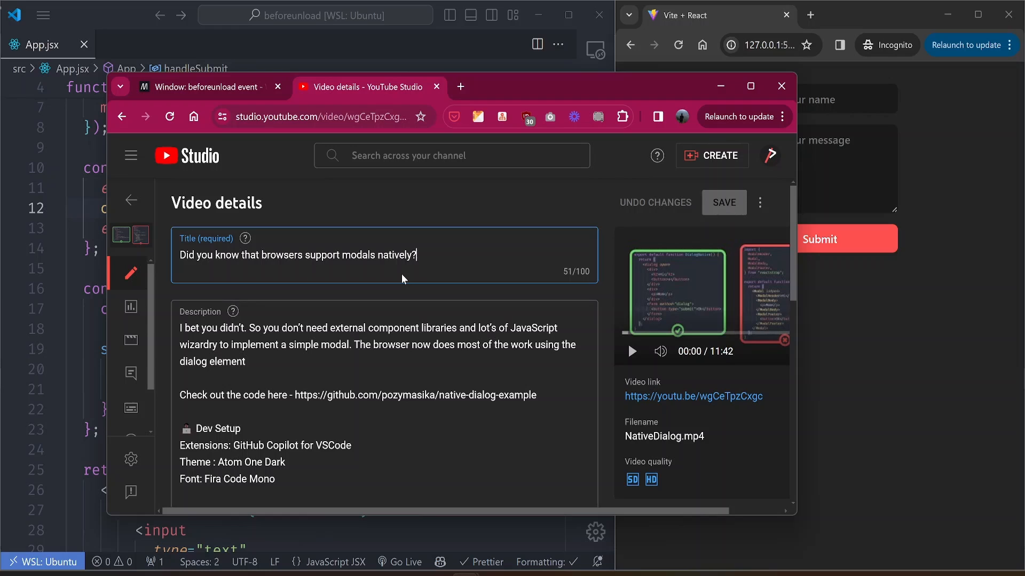
Step: Append "- test" to the video Title field, leaving the edit unsaved
text(- test)
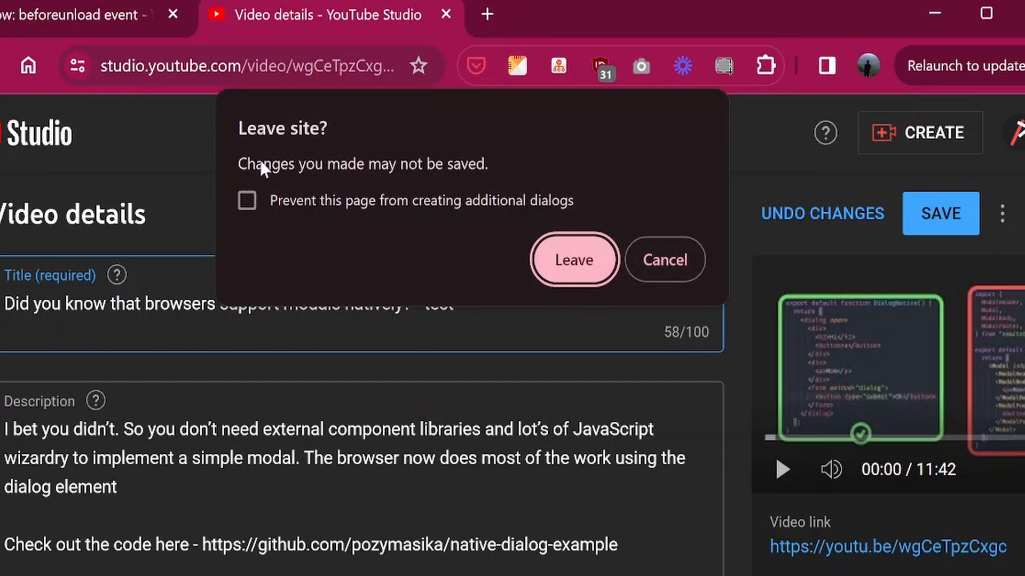
mouse_move(378, 153)
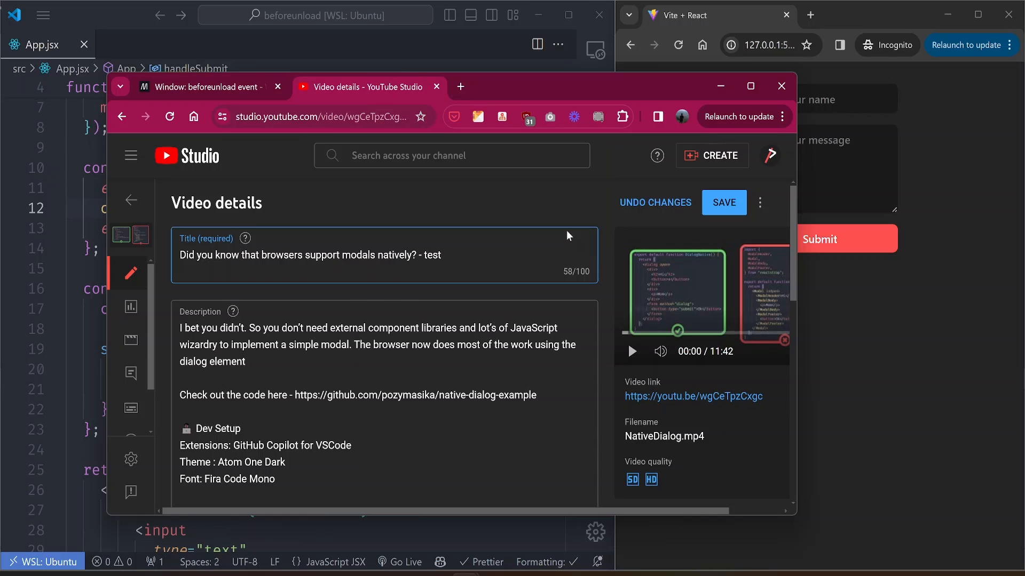
click(431, 255)
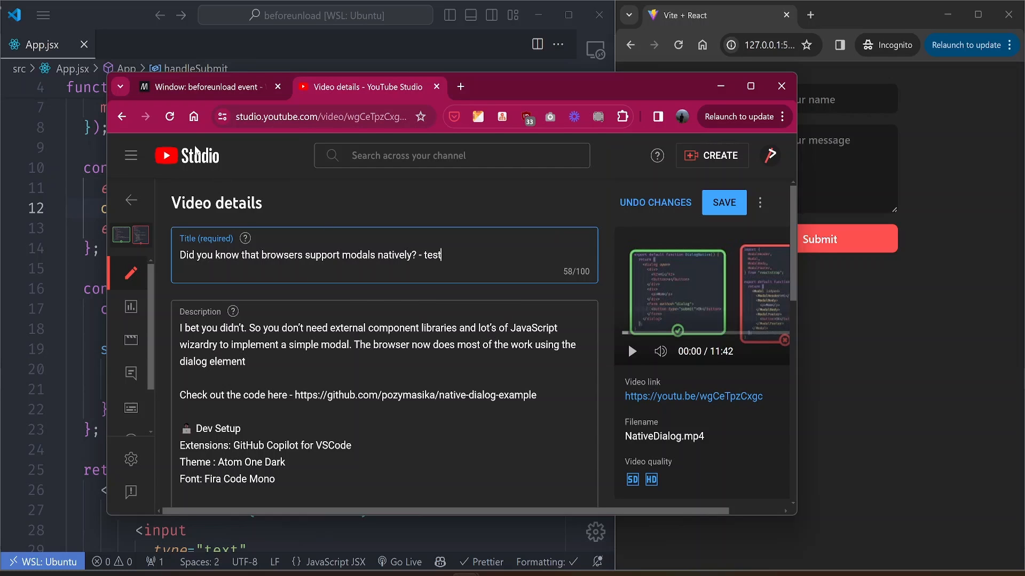
Step: Reload the page, cancel the unsaved-changes warning, and reload again to show the 'Reload site?' dialog
click(170, 117)
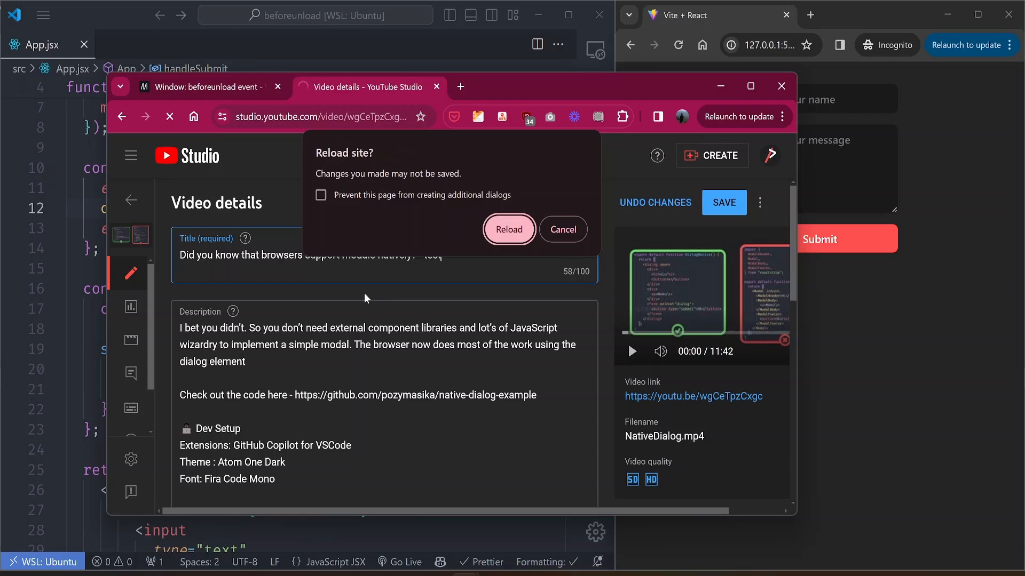
mouse_move(278, 335)
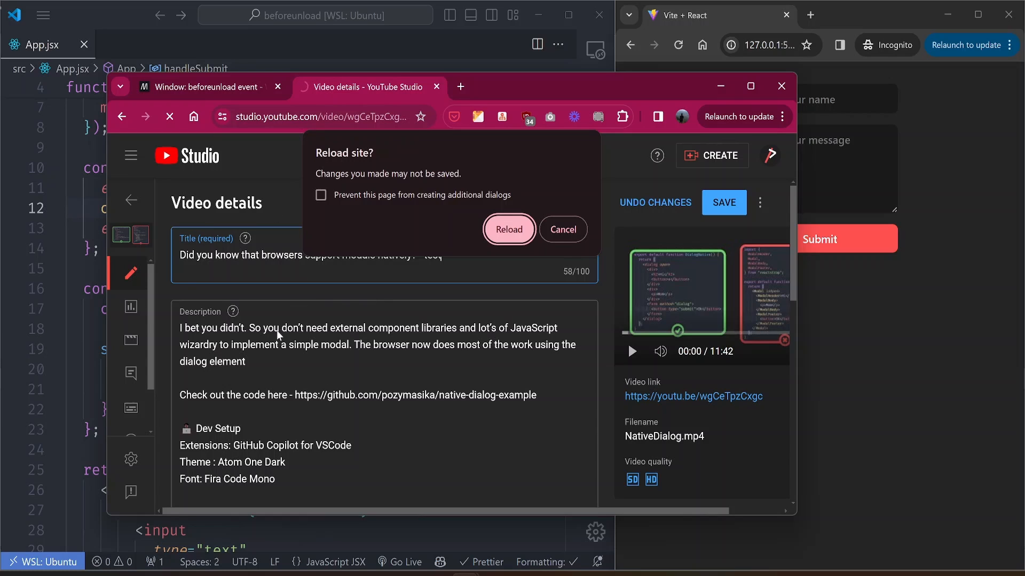
mouse_move(508, 362)
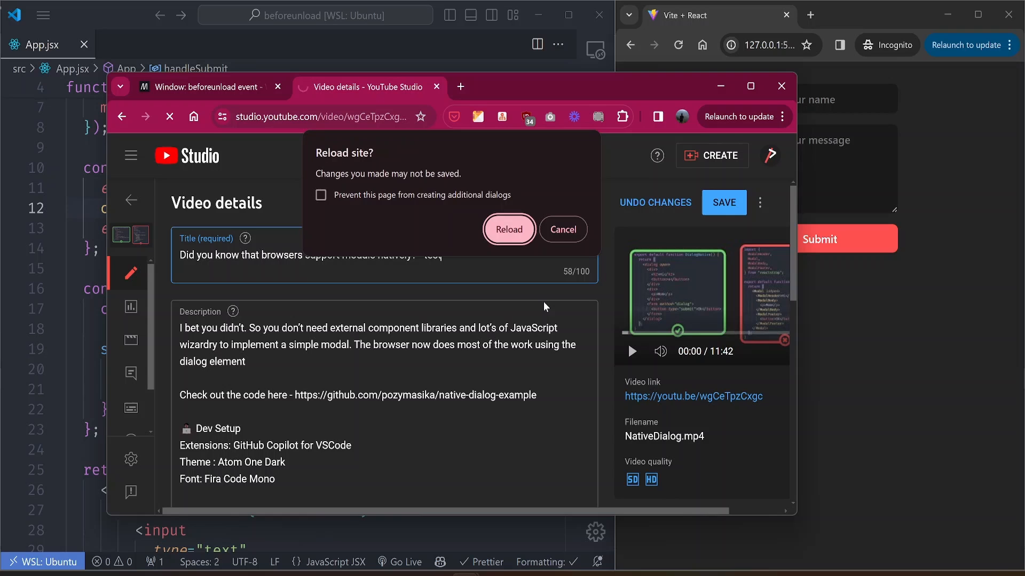
click(508, 230)
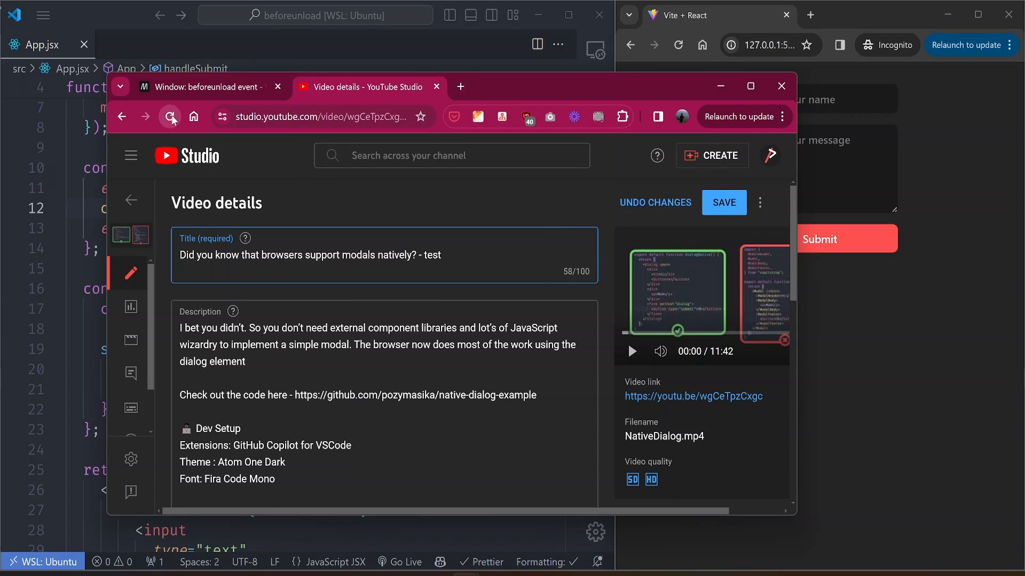
click(171, 117)
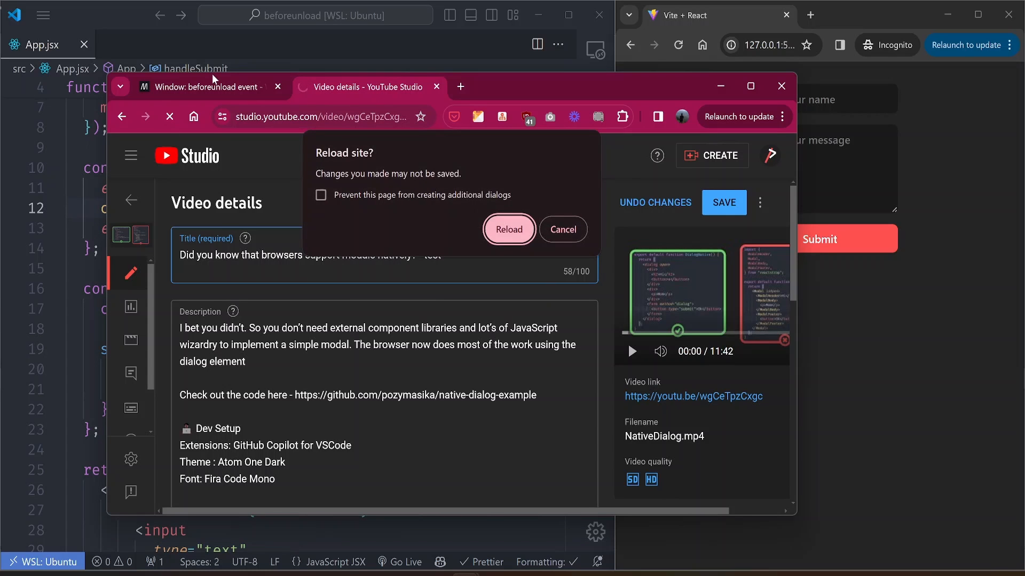
Step: In MDN's 'Window: beforeunload event' page, highlight the heading and the paragraph on the event's main use
click(509, 229)
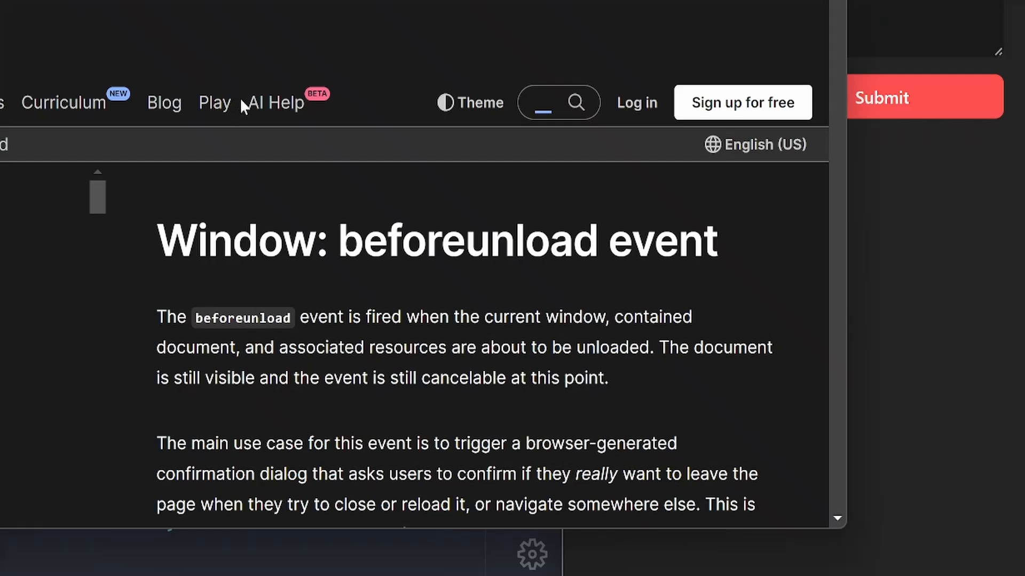
double_click(455, 240)
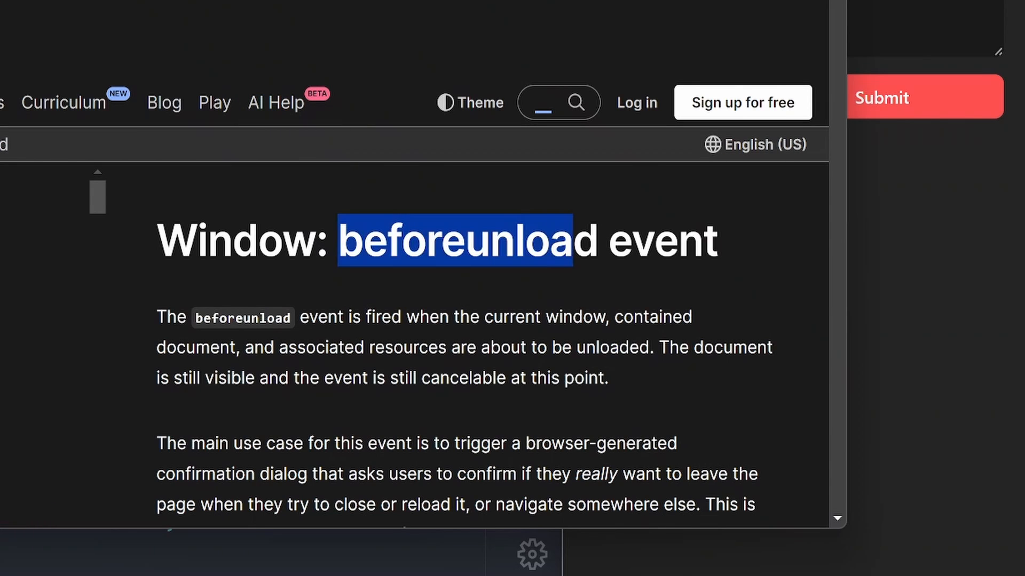
scroll(down, 3)
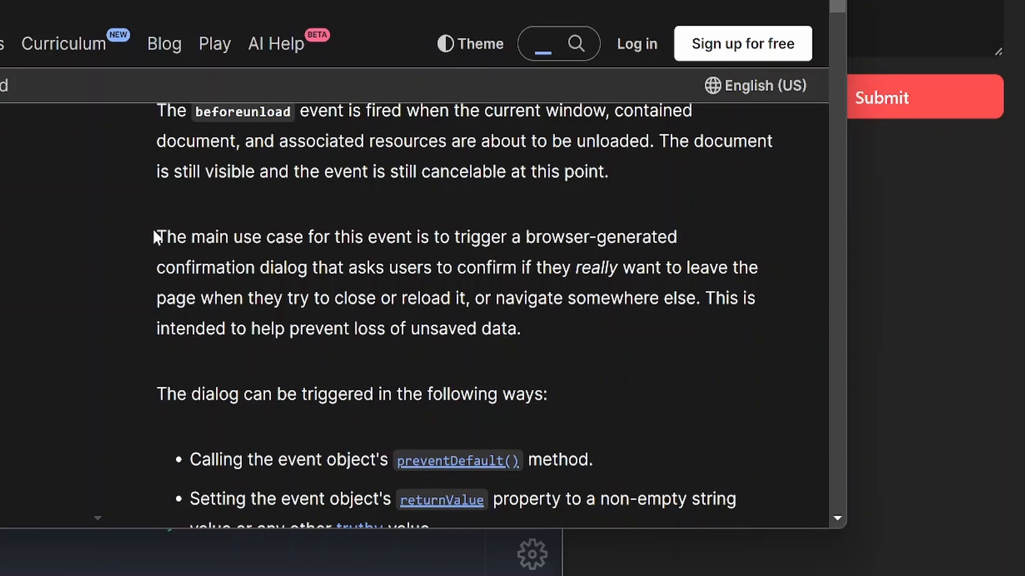
drag(157, 237, 521, 329)
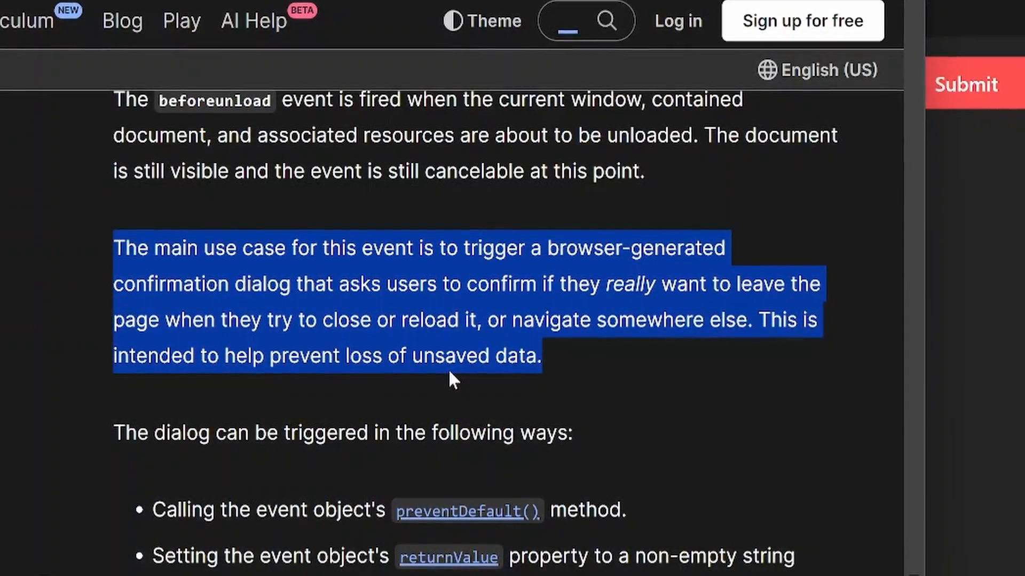
Step: Highlight the bullets on setting returnValue and returning a truthy value or "string"
scroll(down, 3)
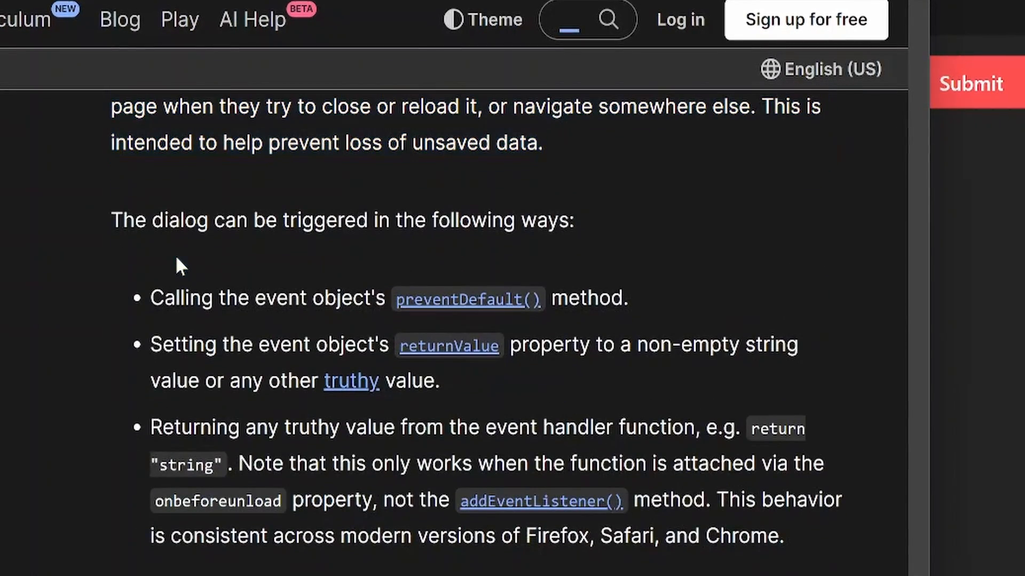
drag(150, 298, 627, 297)
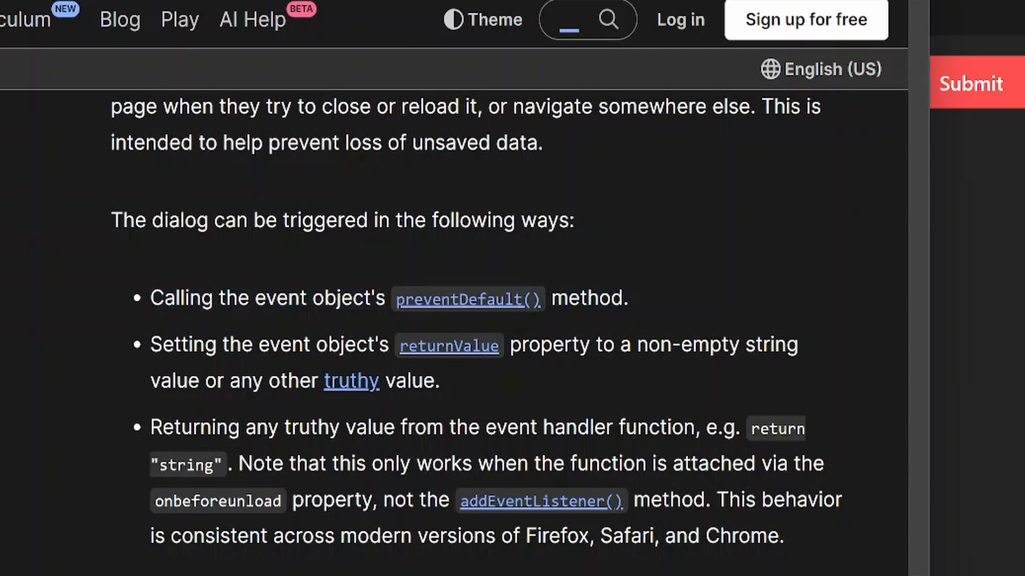
drag(151, 344, 778, 345)
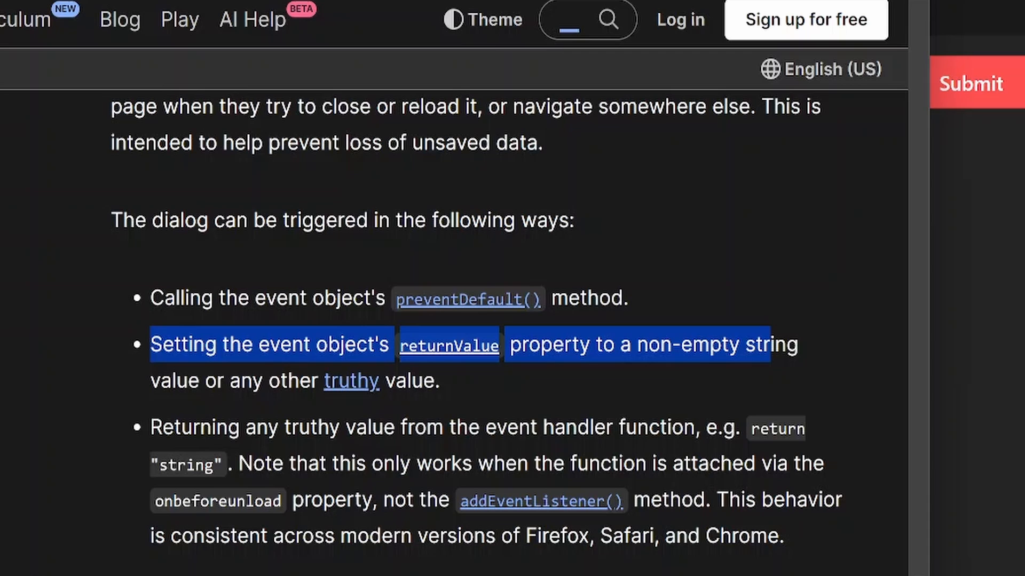
scroll(down, 3)
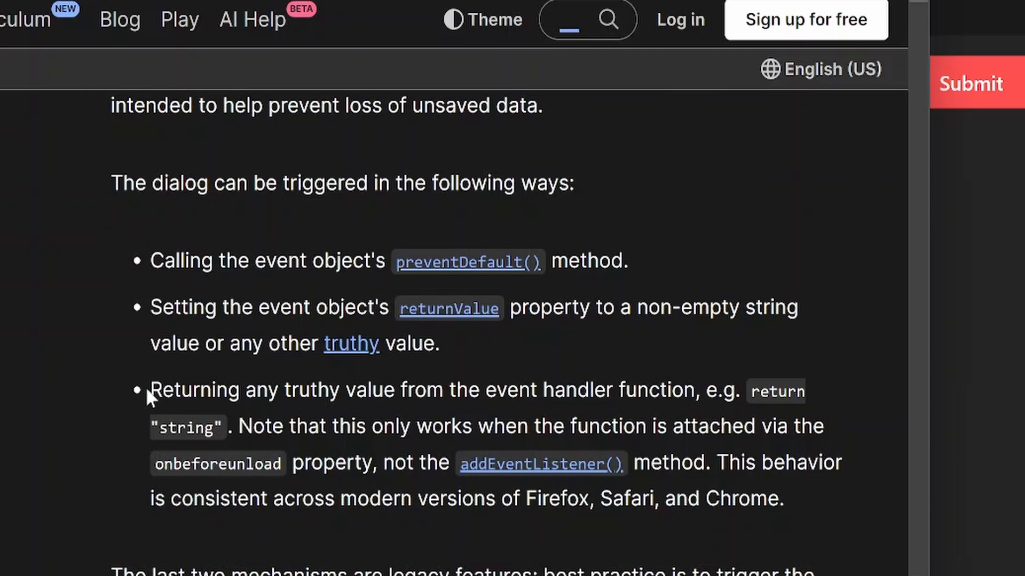
drag(151, 391, 810, 391)
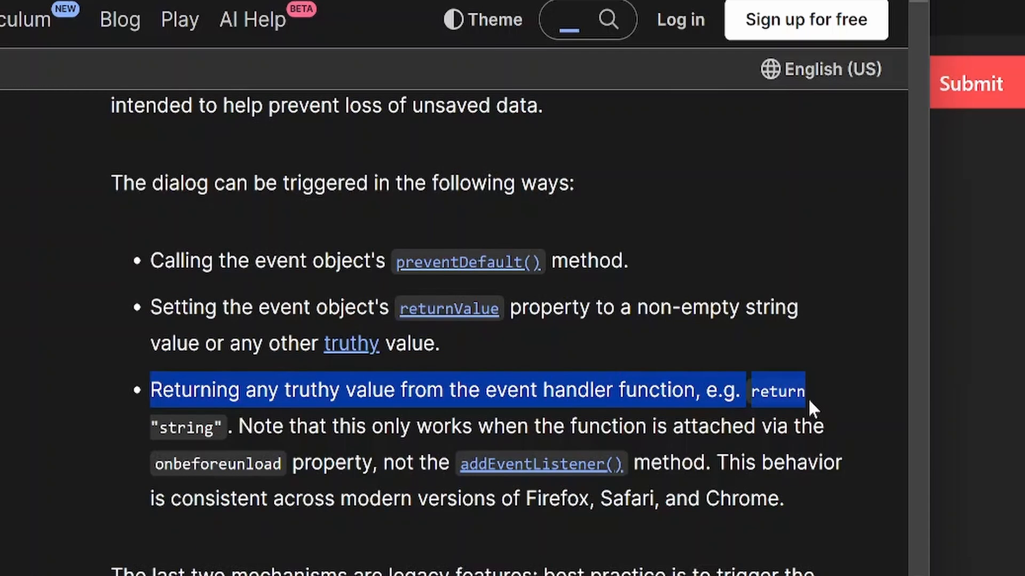
drag(810, 405, 235, 451)
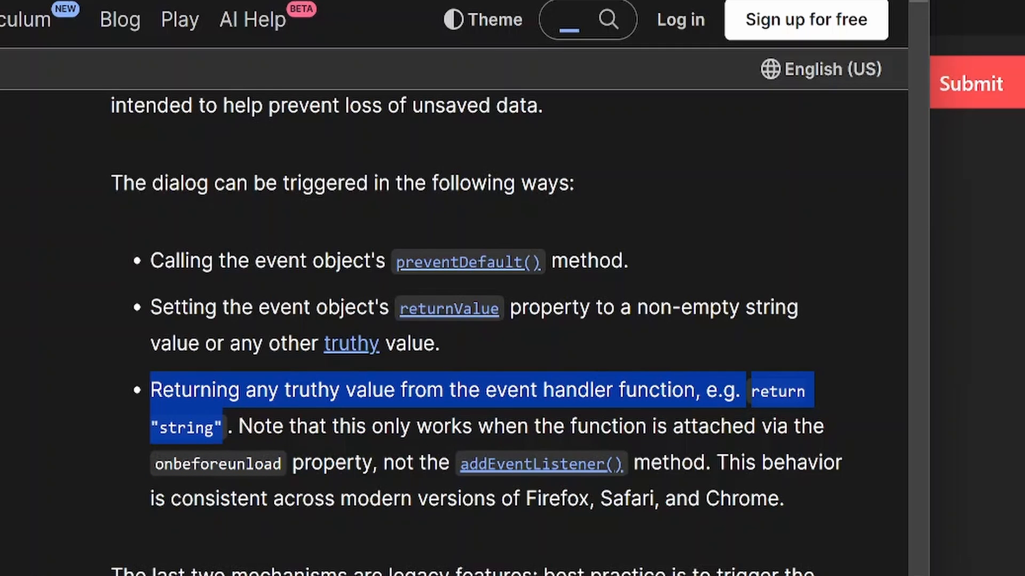
Step: Scroll down to the Browser compatibility table
scroll(down, 3)
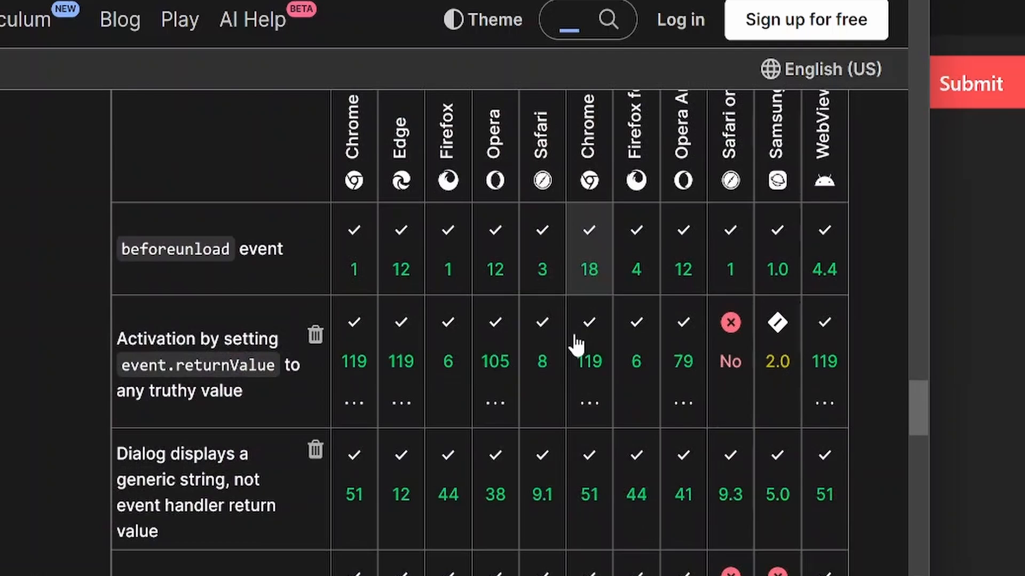
scroll(down, 3)
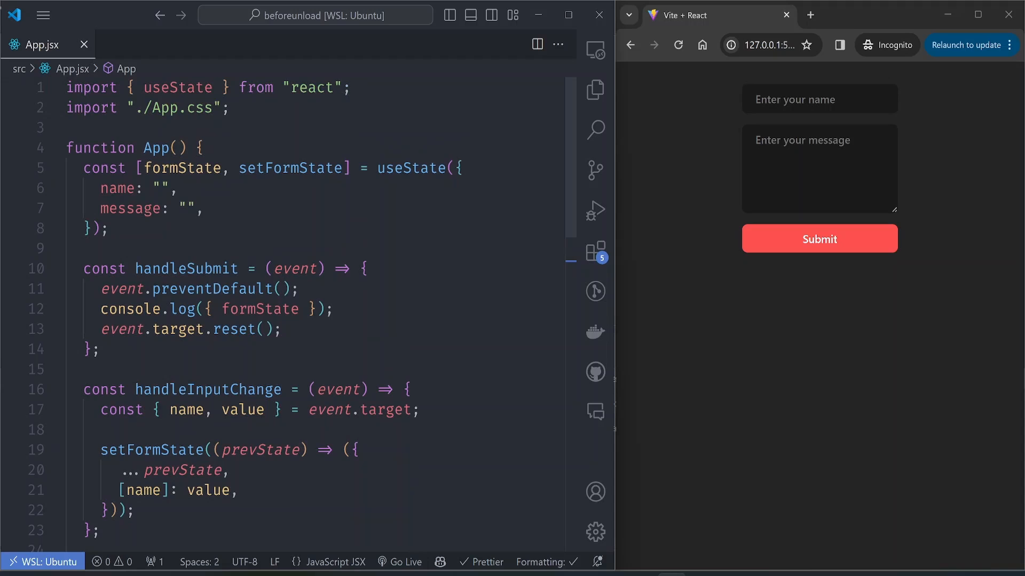
scroll(down, 3)
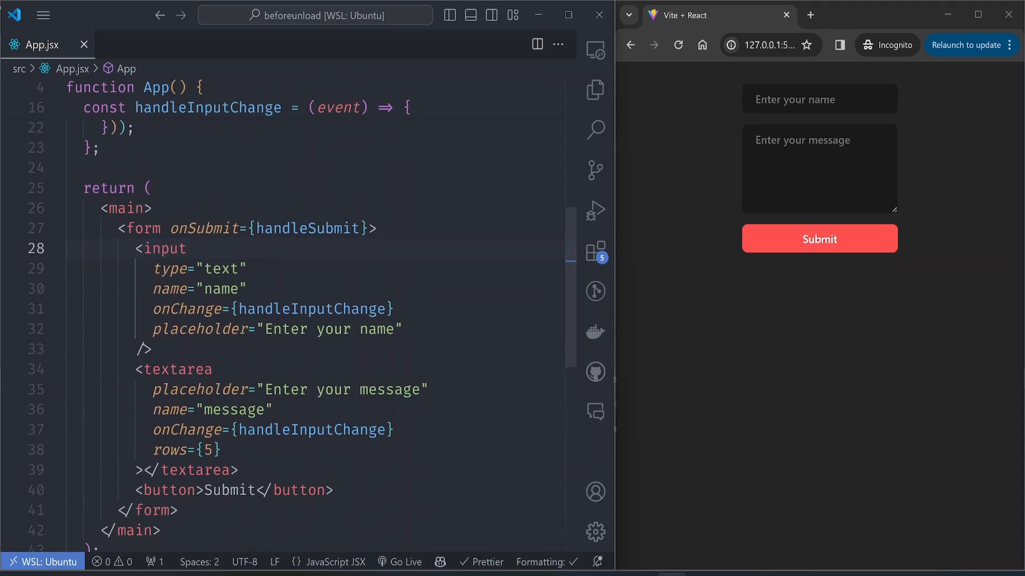
mouse_move(208, 229)
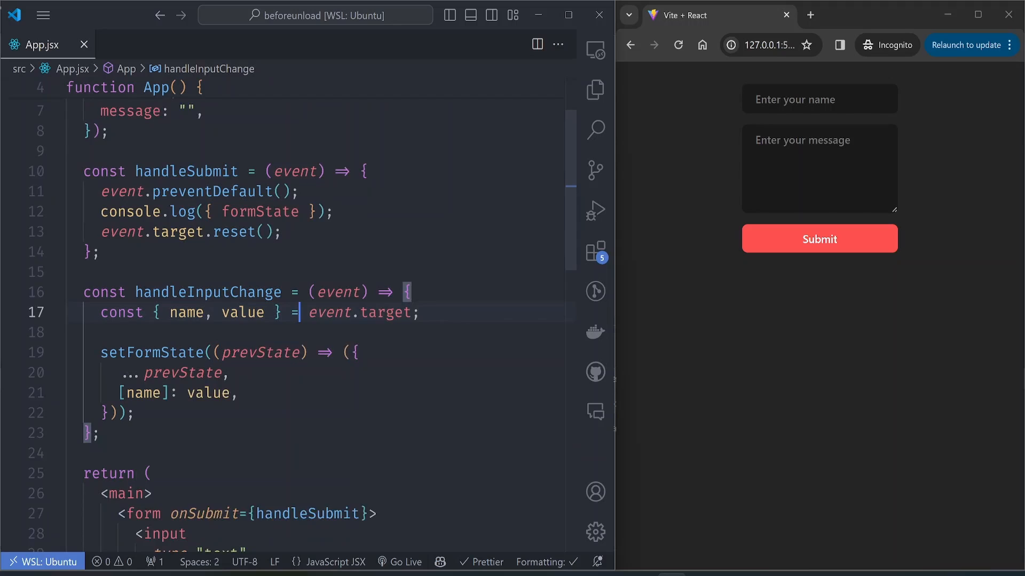
scroll(down, 3)
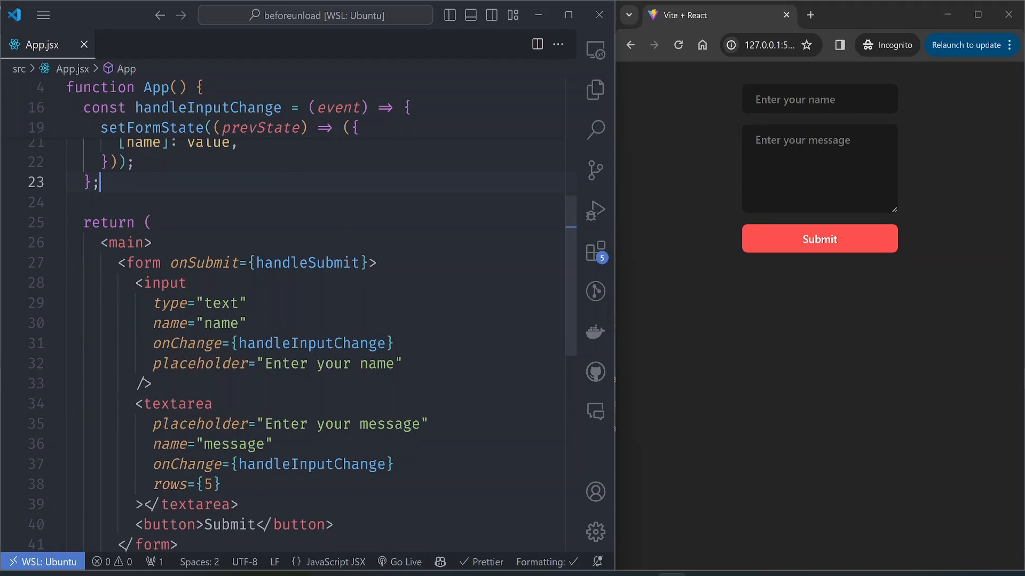
Step: Add a useEffect calling window.addEventListener("beforeunload", hand...) in App.jsx via IntelliSense
text(useeffect(() => {)
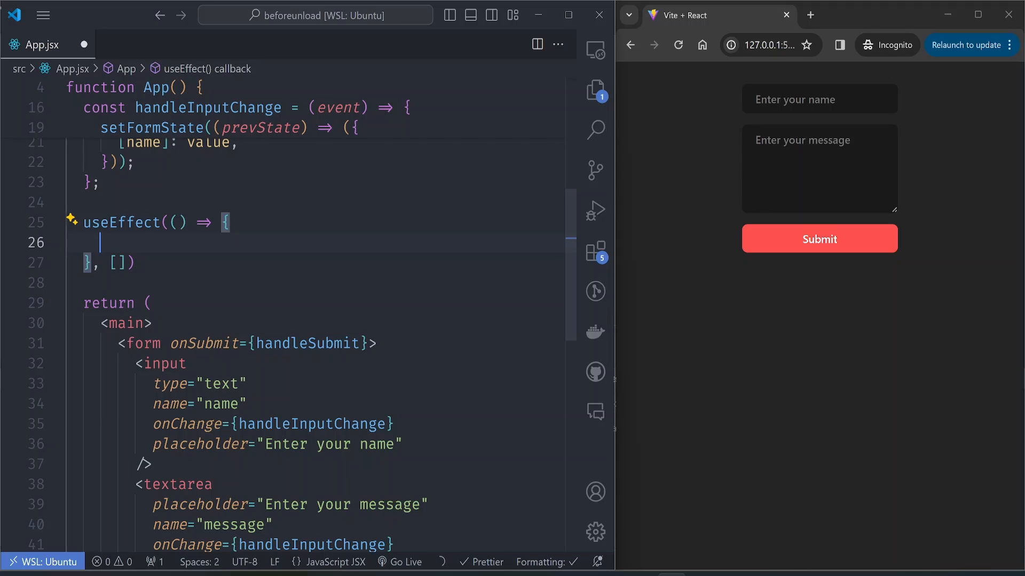
text(window.a)
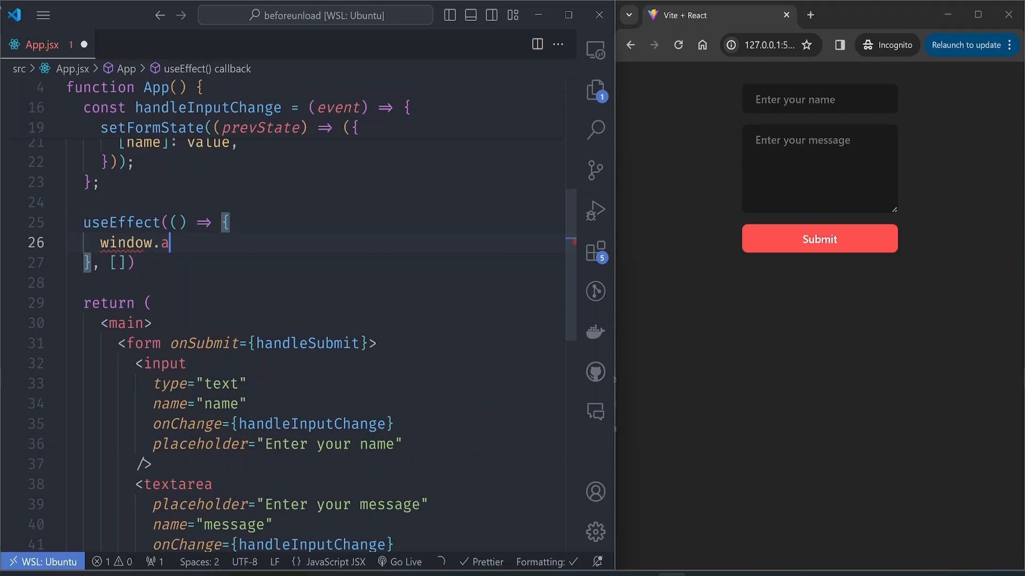
text(ddEventListener(")
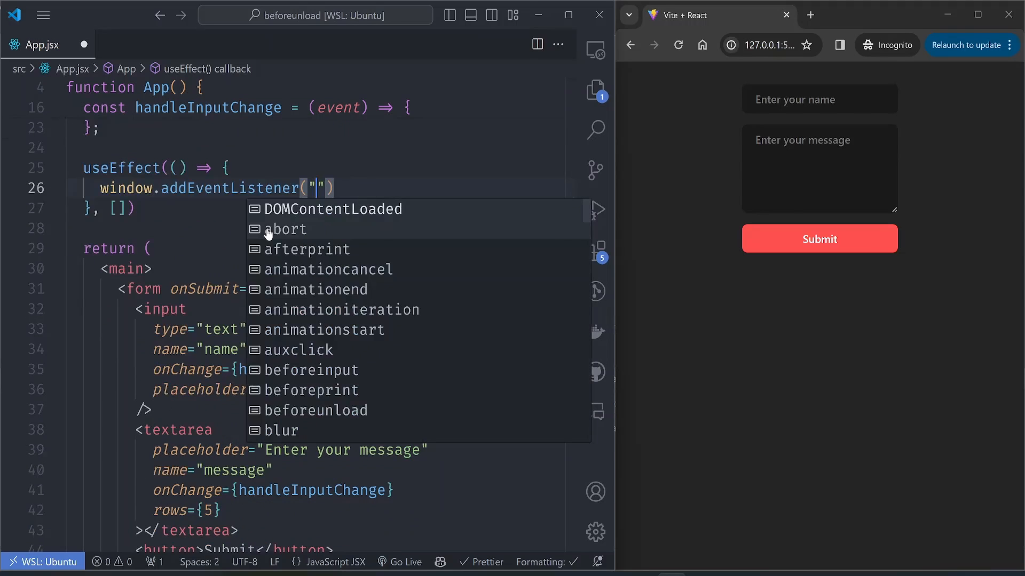
text(beforeunload)
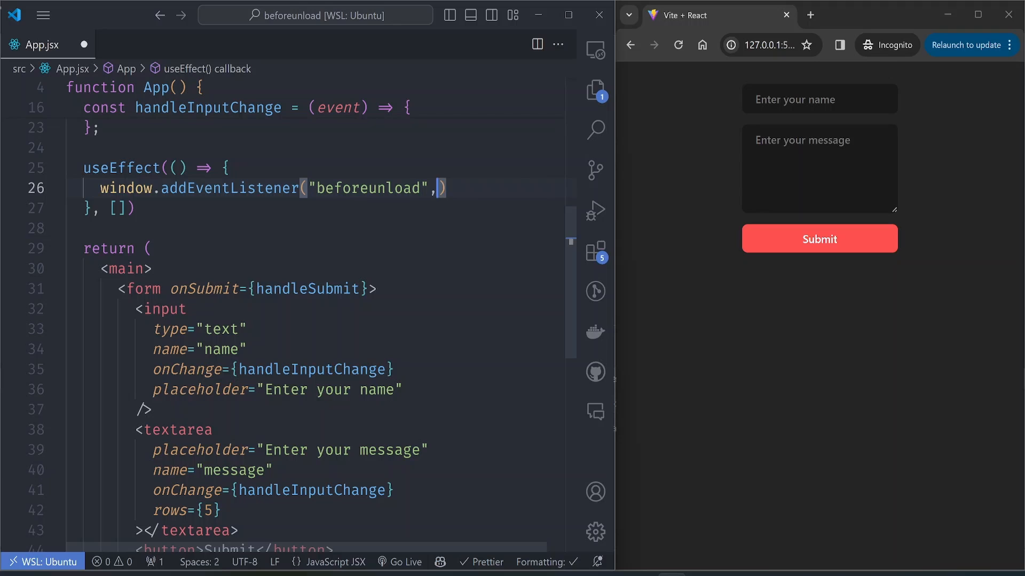
text(hand;)
text(event.returnValue = "";)
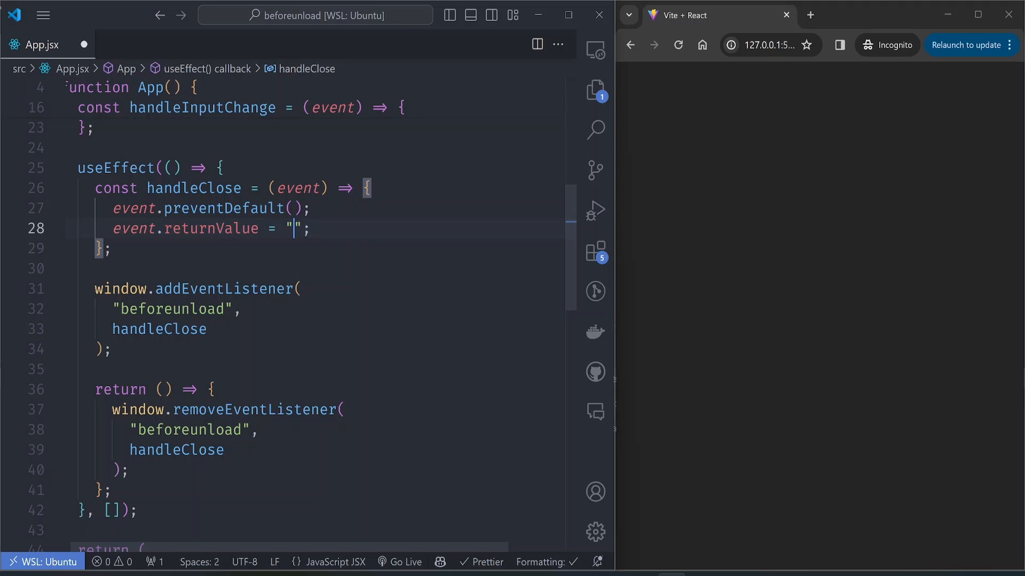
Step: Set event.returnValue to "Are you sure?" in handleClose and start referencing formState
text(Are you sure?)
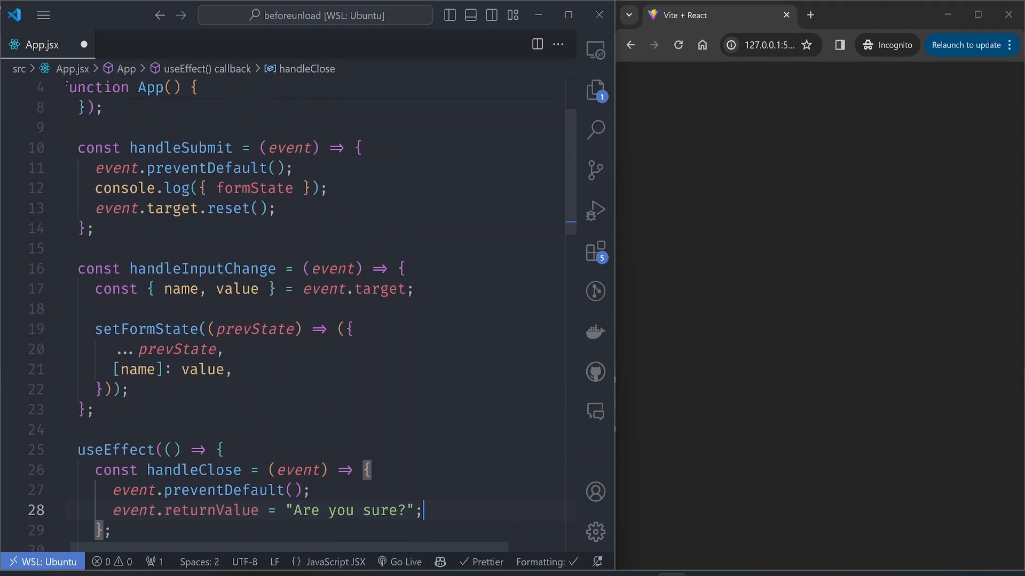
scroll(up, 3)
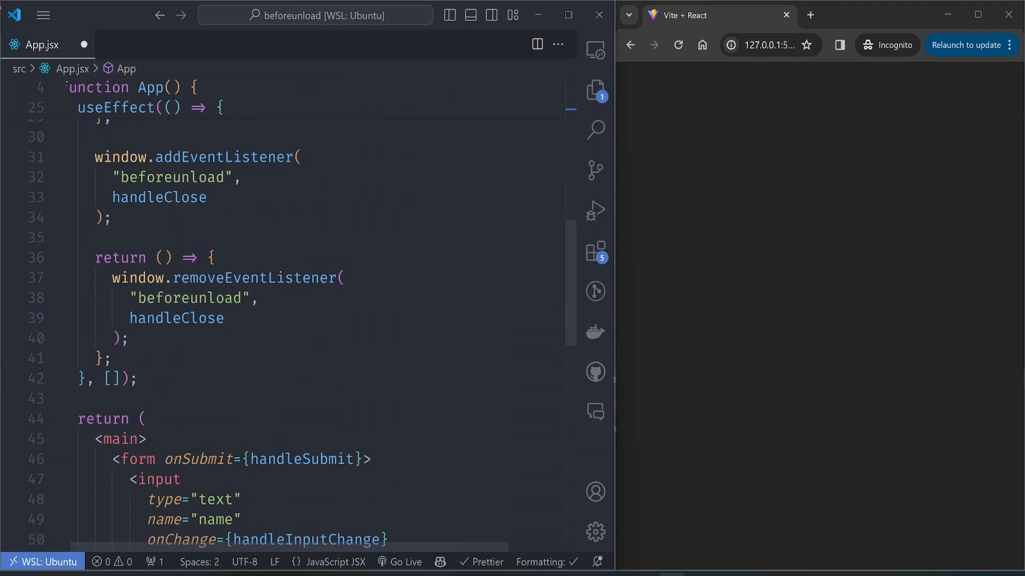
text(form)
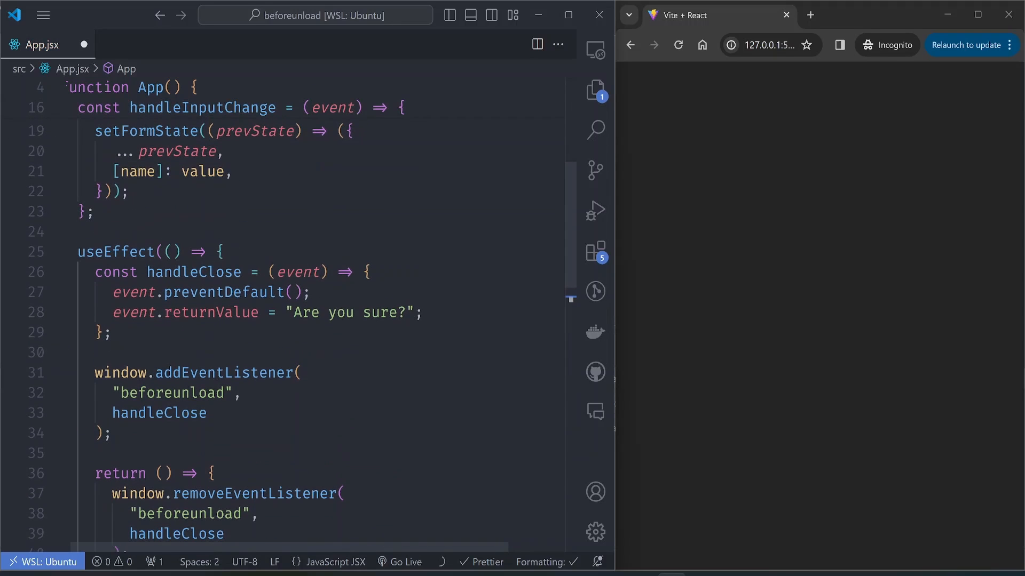
Step: Wrap the handler body in if (formState.name || formState.message) and make returnValue an empty string
drag(115, 294, 423, 314)
text(if (formState.name || formState.message) {)
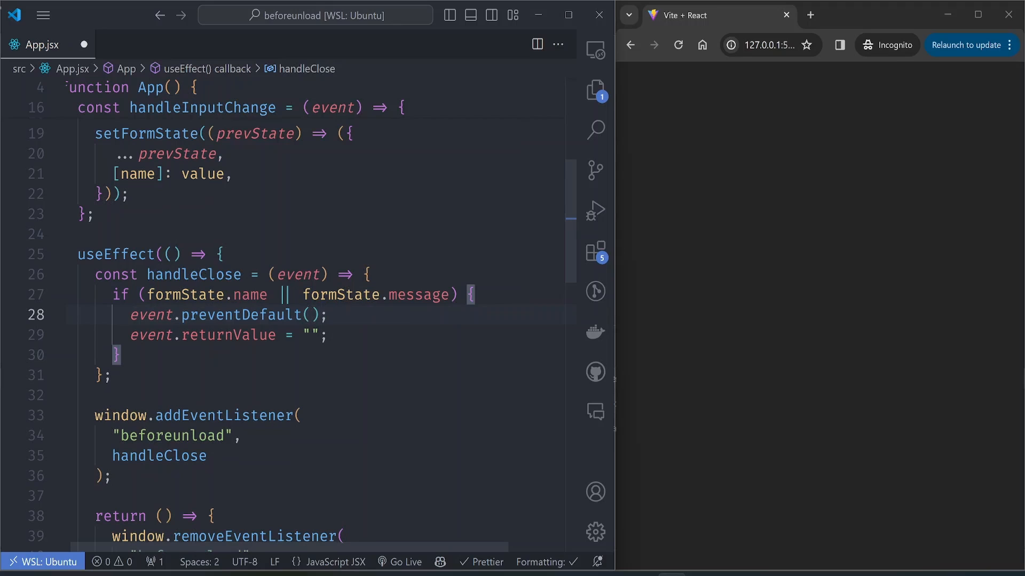
click(327, 315)
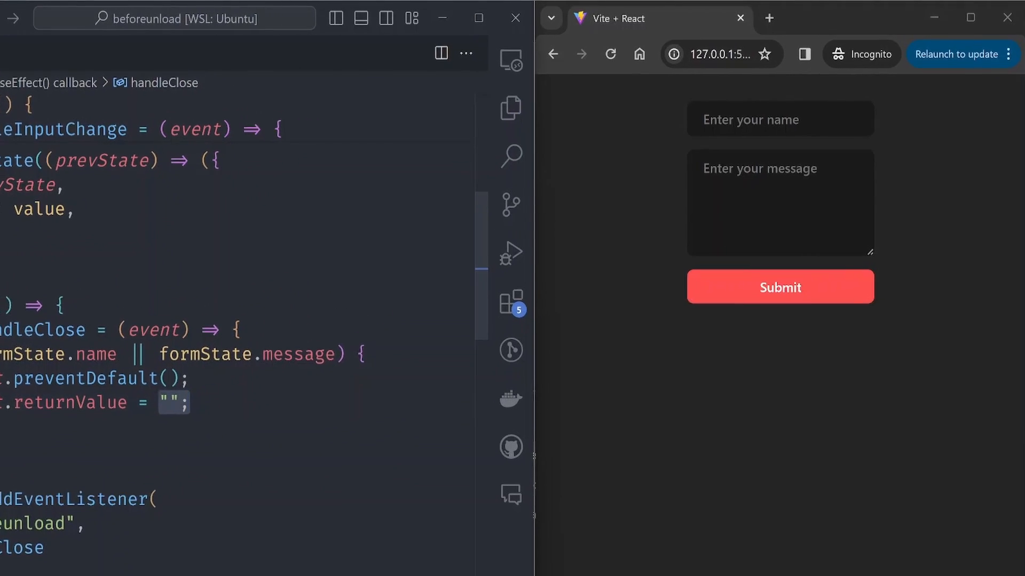
Step: Enter the name "test", reload to get the 'Reload site?' dialog, and cancel it
text(test)
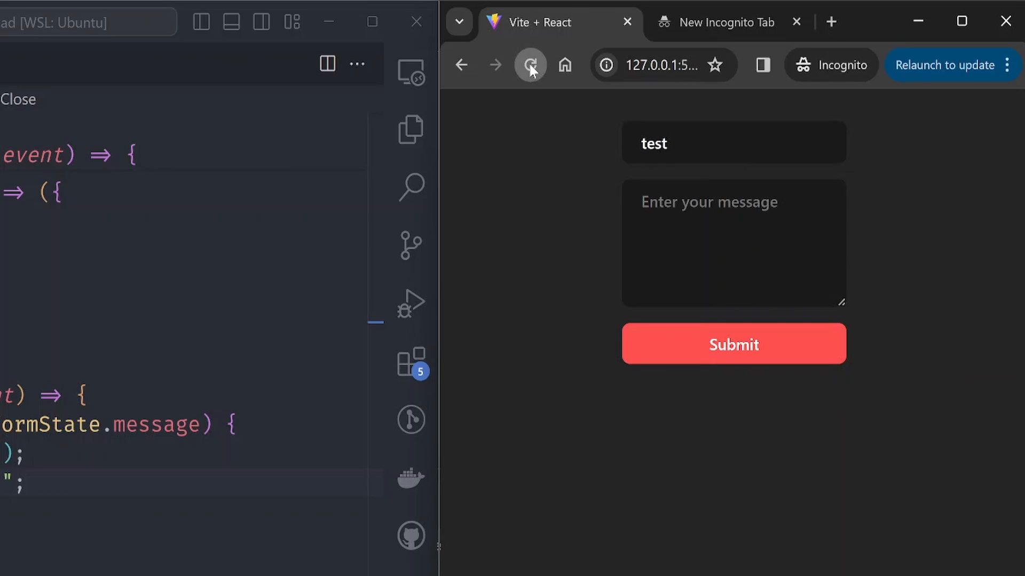
click(530, 65)
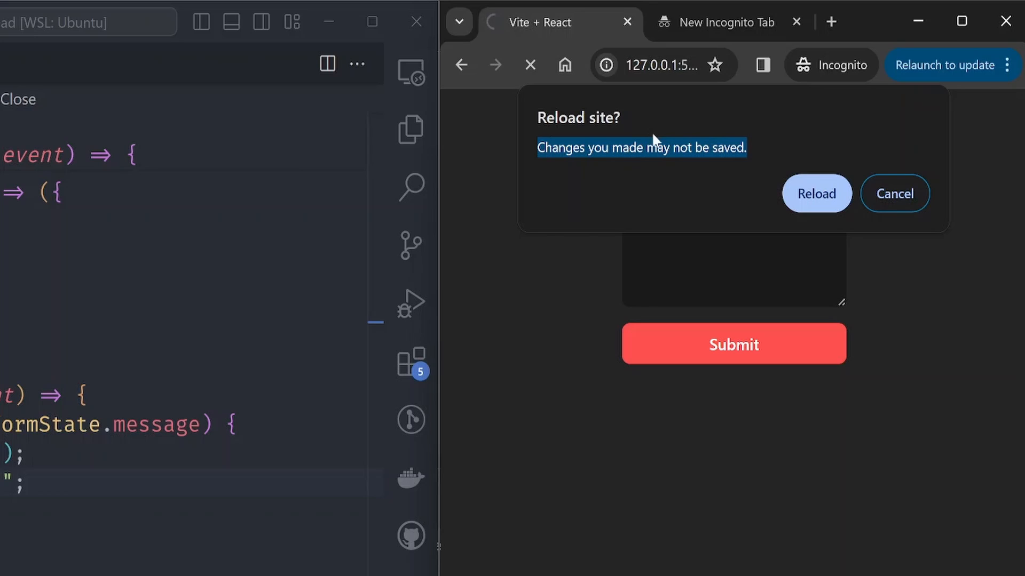
click(815, 193)
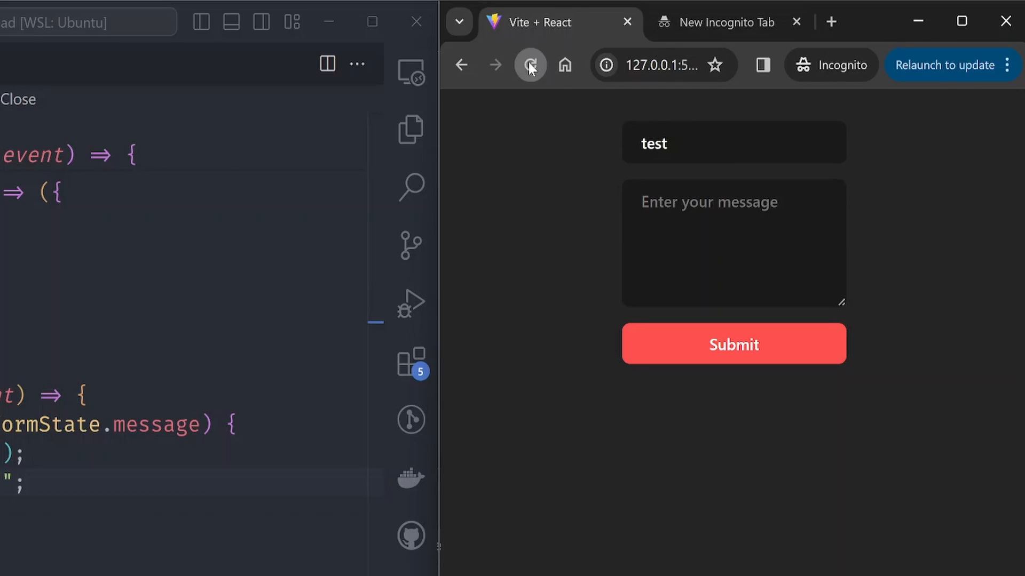
Step: Reload to discard the name, then reload the empty form to show no warning appears
click(530, 65)
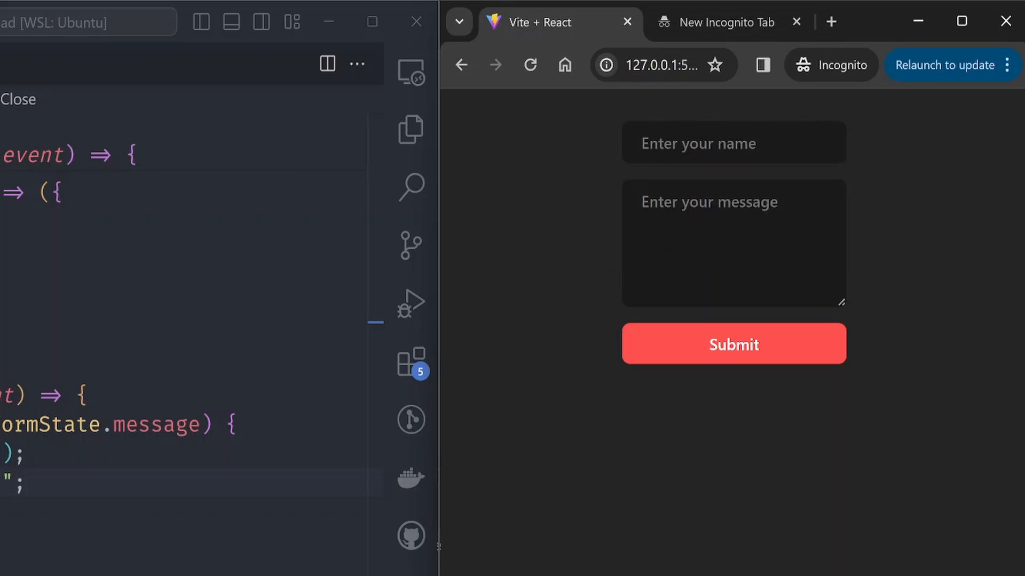
mouse_move(547, 200)
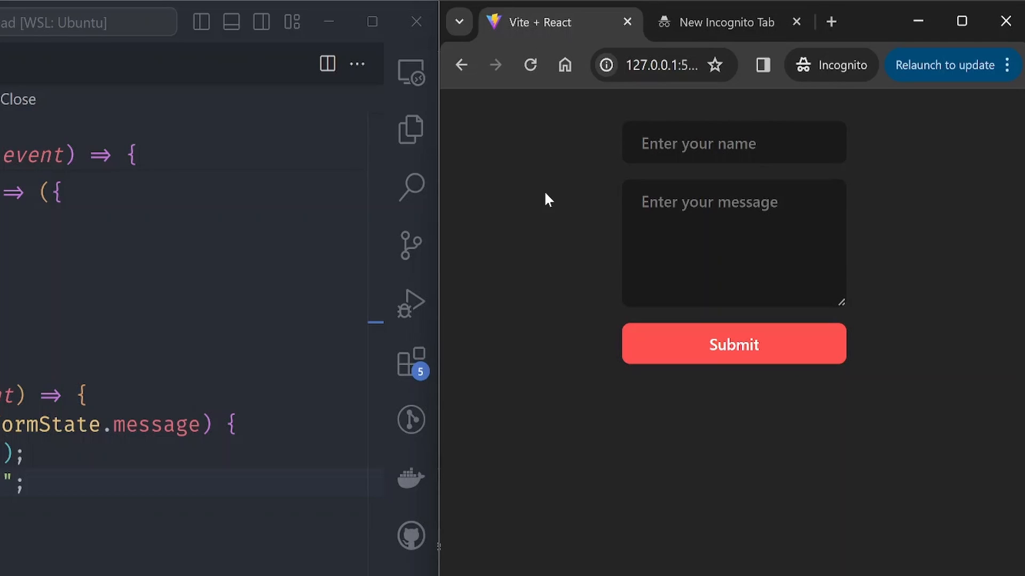
click(531, 65)
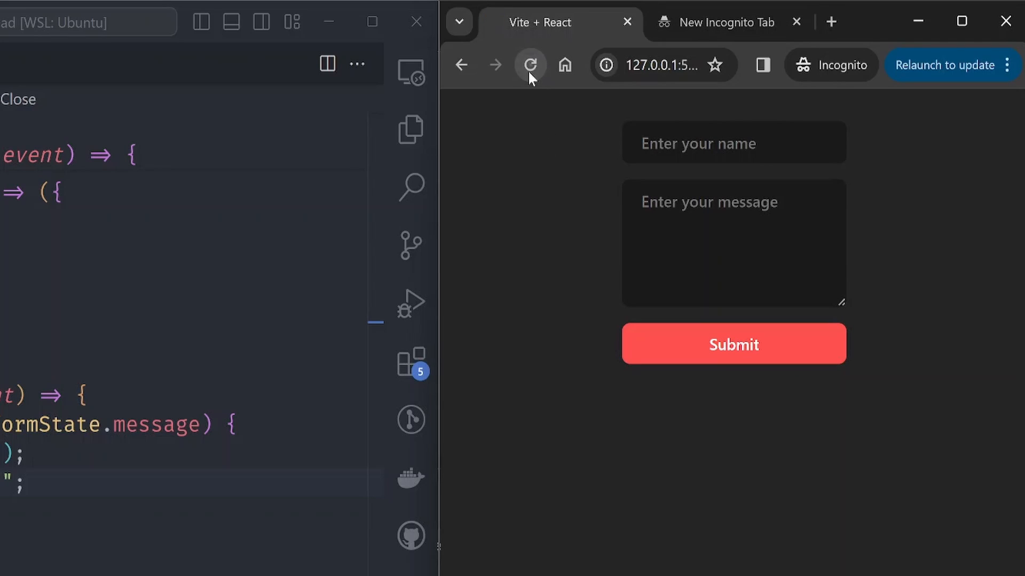
Step: Type "mess" in the message box, reload to get the warning, cancel it, and reload again
text(mess)
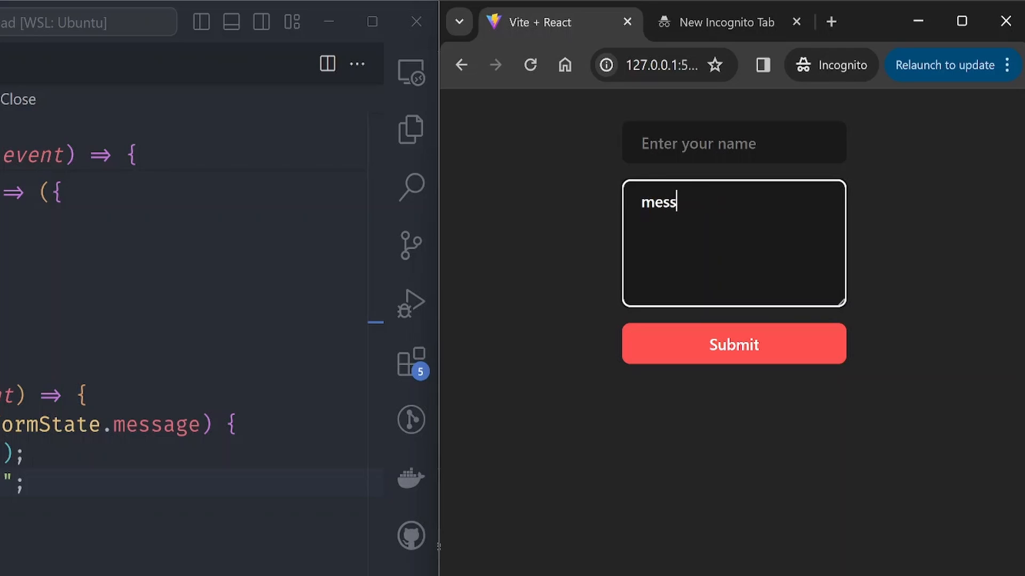
click(530, 65)
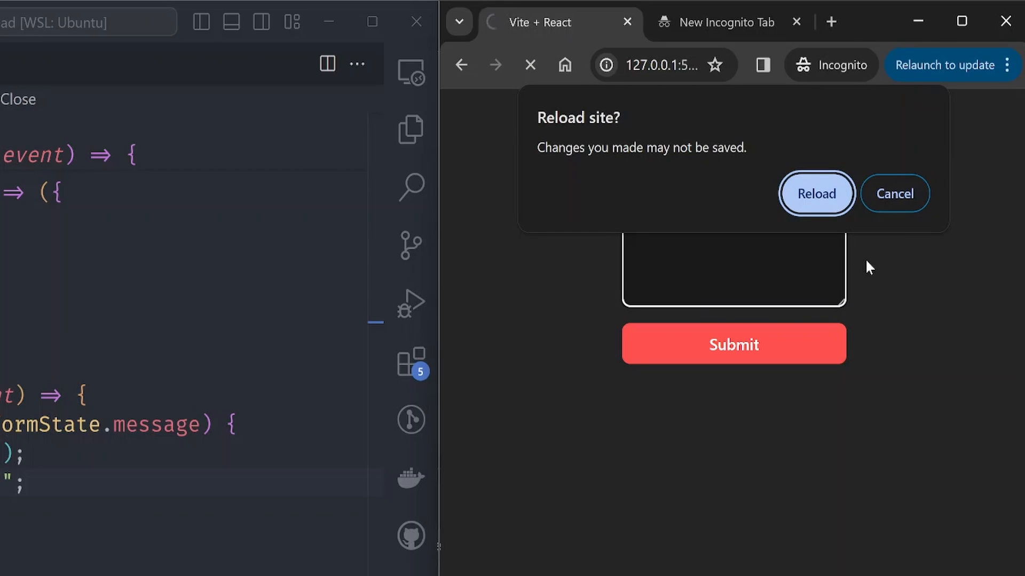
click(815, 194)
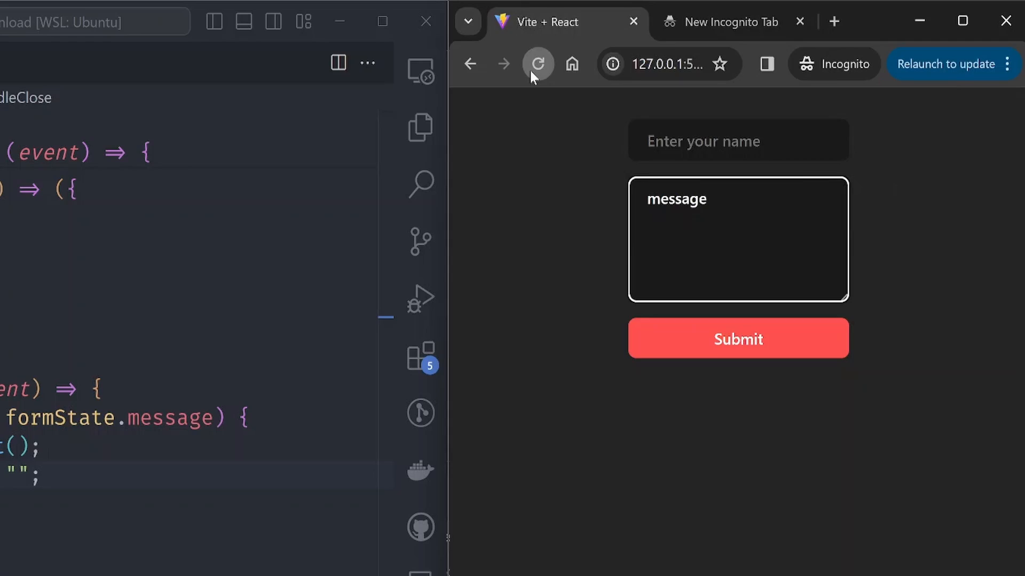
click(536, 63)
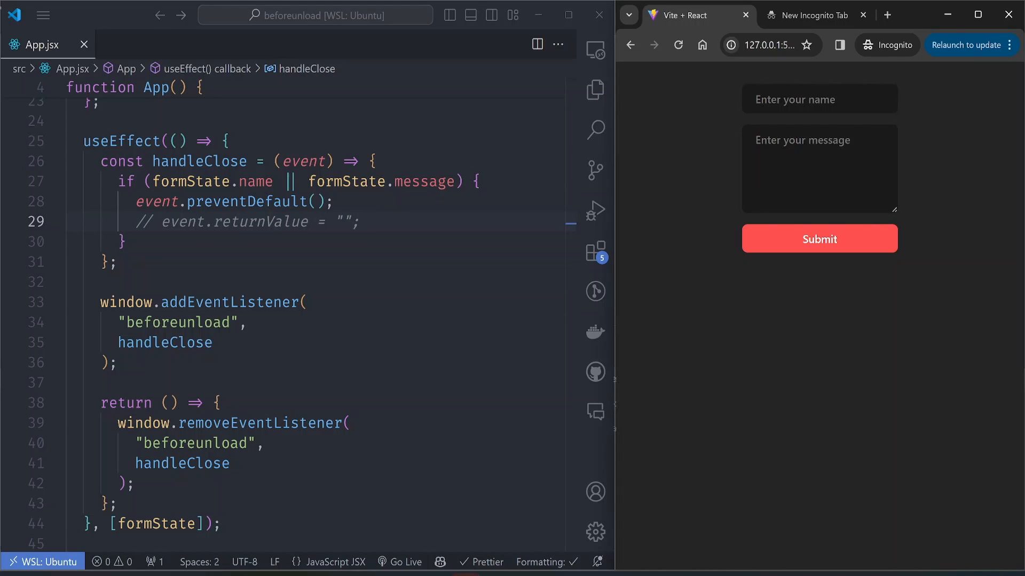
Step: With returnValue commented out, enter "test" as the name, reload and accept the 'Reload site?' dialog
text(test)
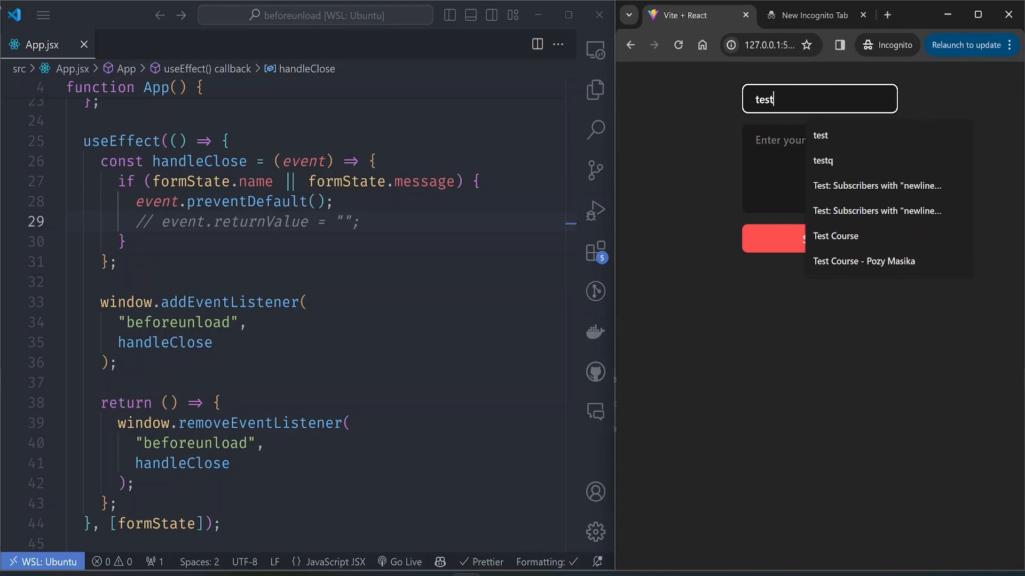
click(677, 44)
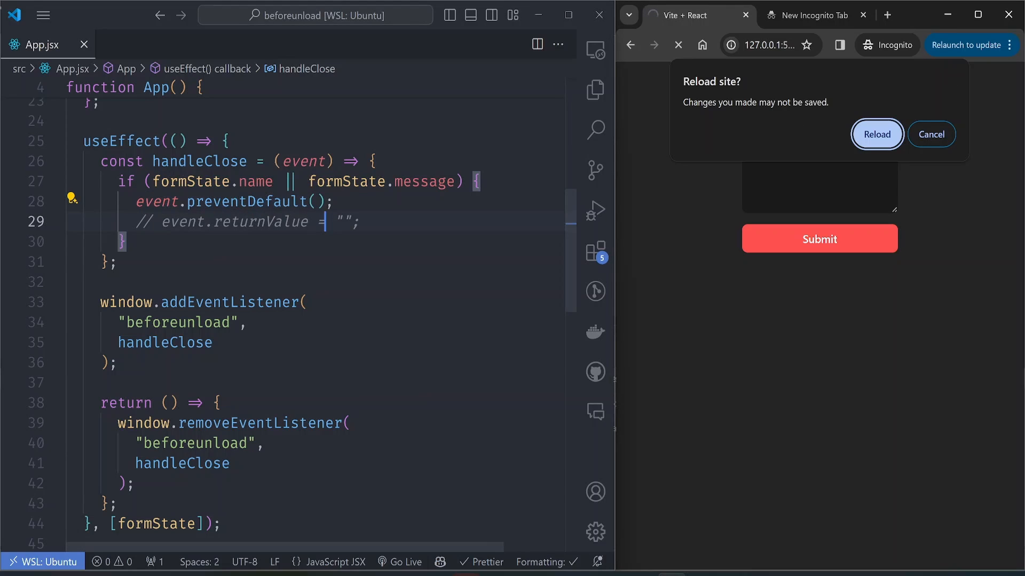
click(876, 135)
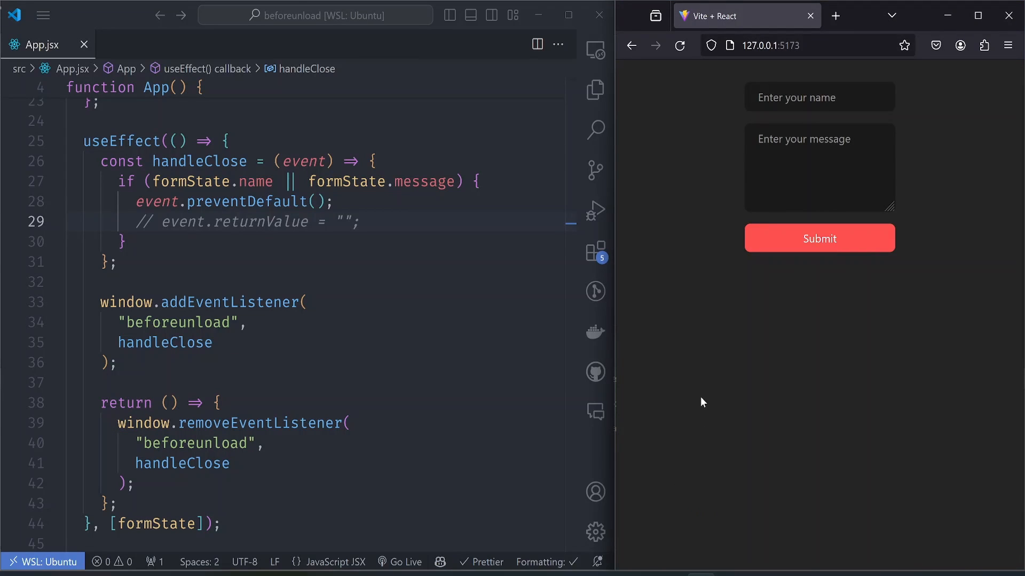
Step: In Firefox enter "test" as the name, choose Stay on page at the leave prompt, then close the window
text(test)
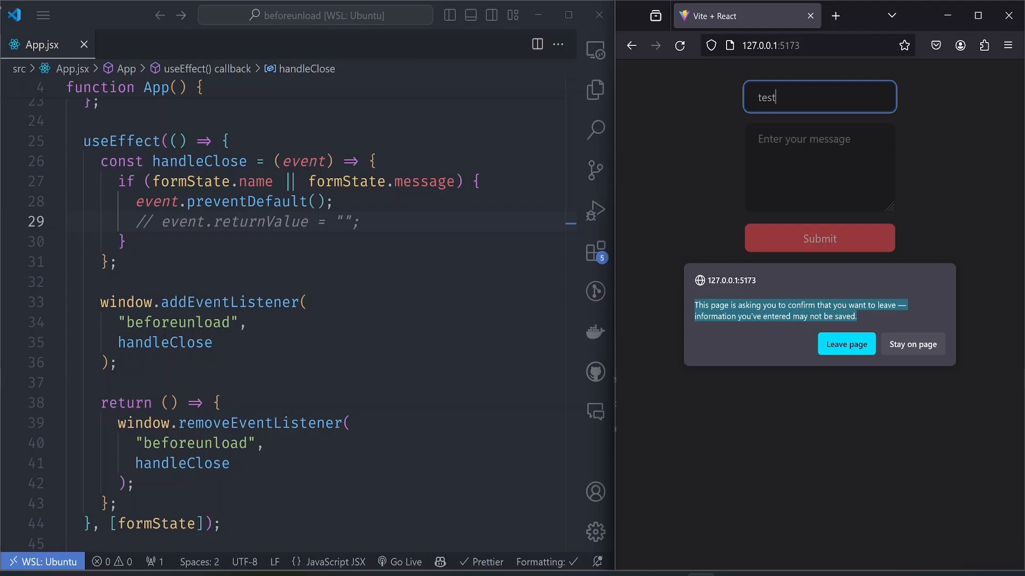
click(911, 345)
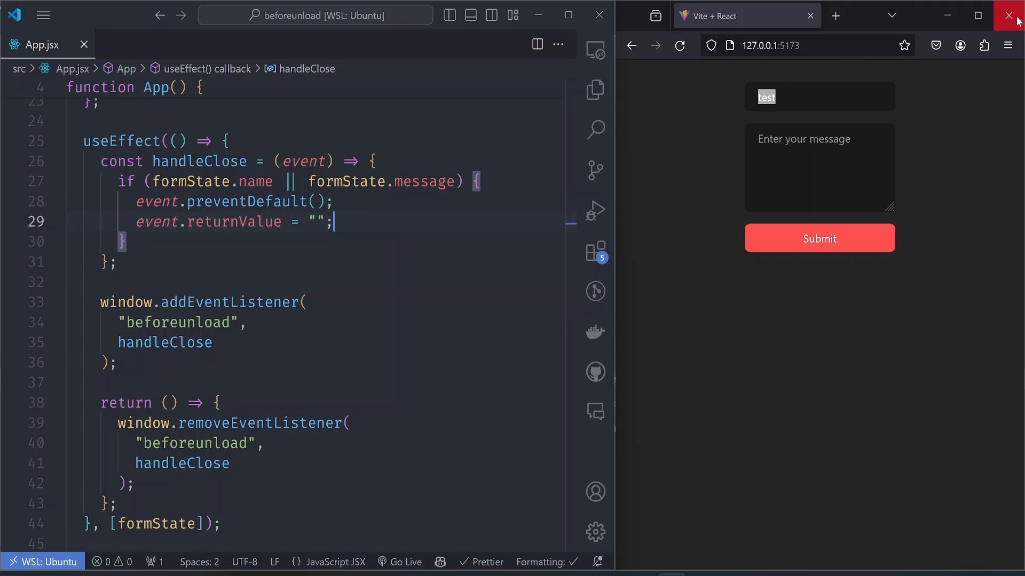
click(1011, 14)
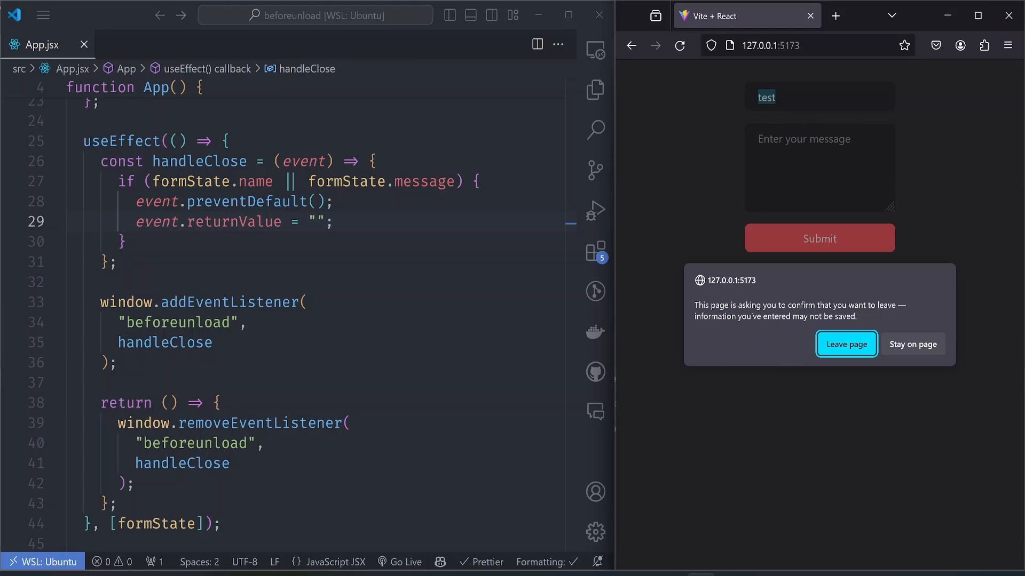
mouse_move(768, 176)
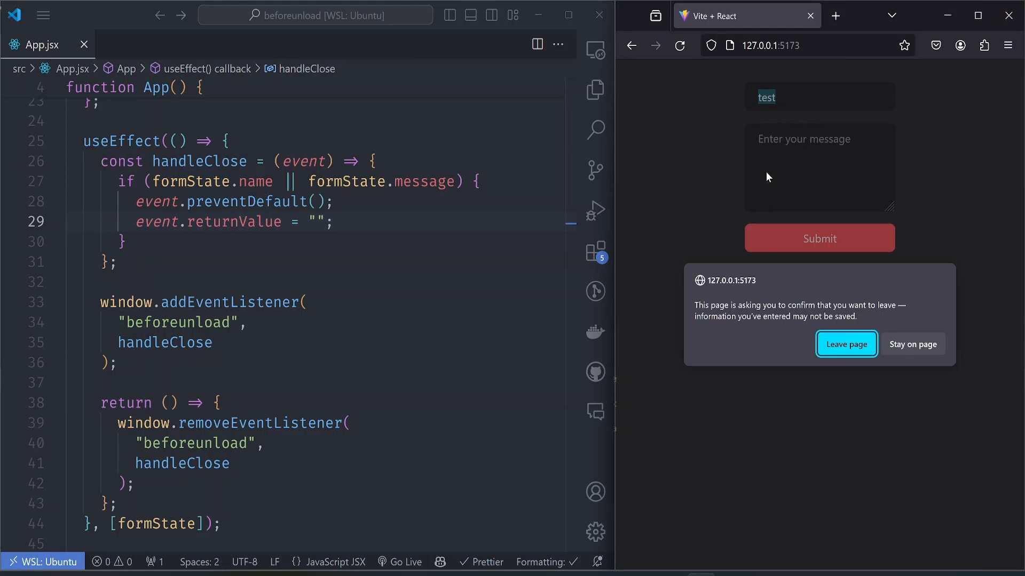